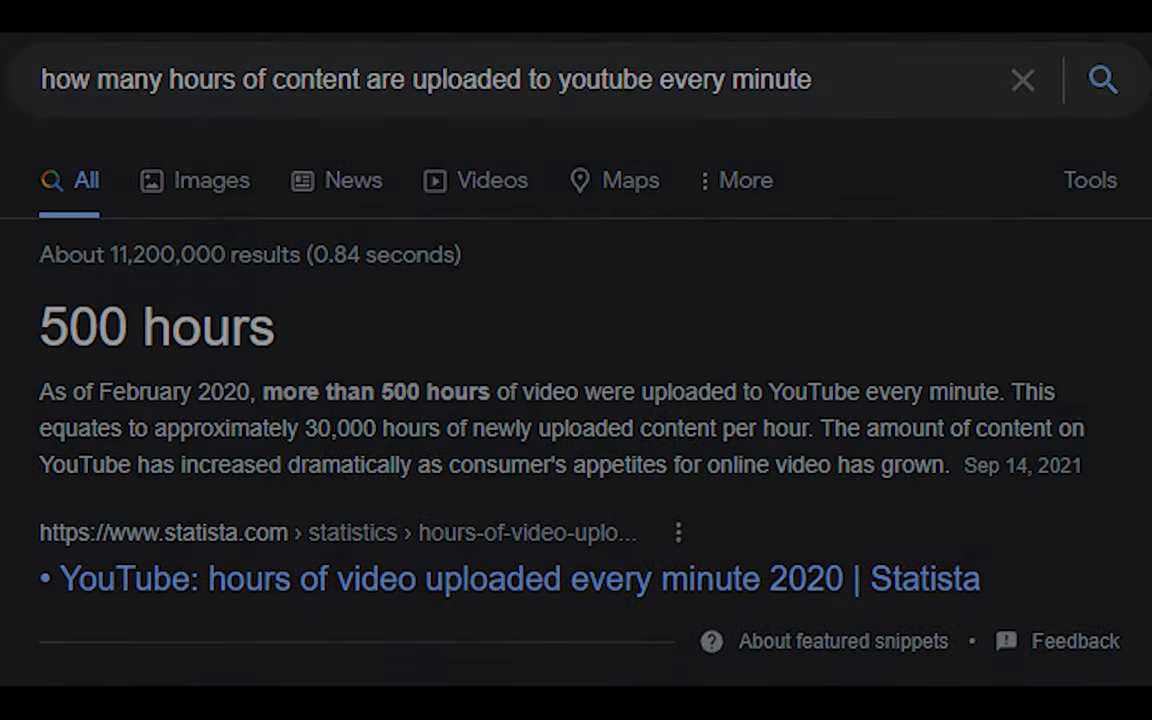
type("500 x 60 x 24")
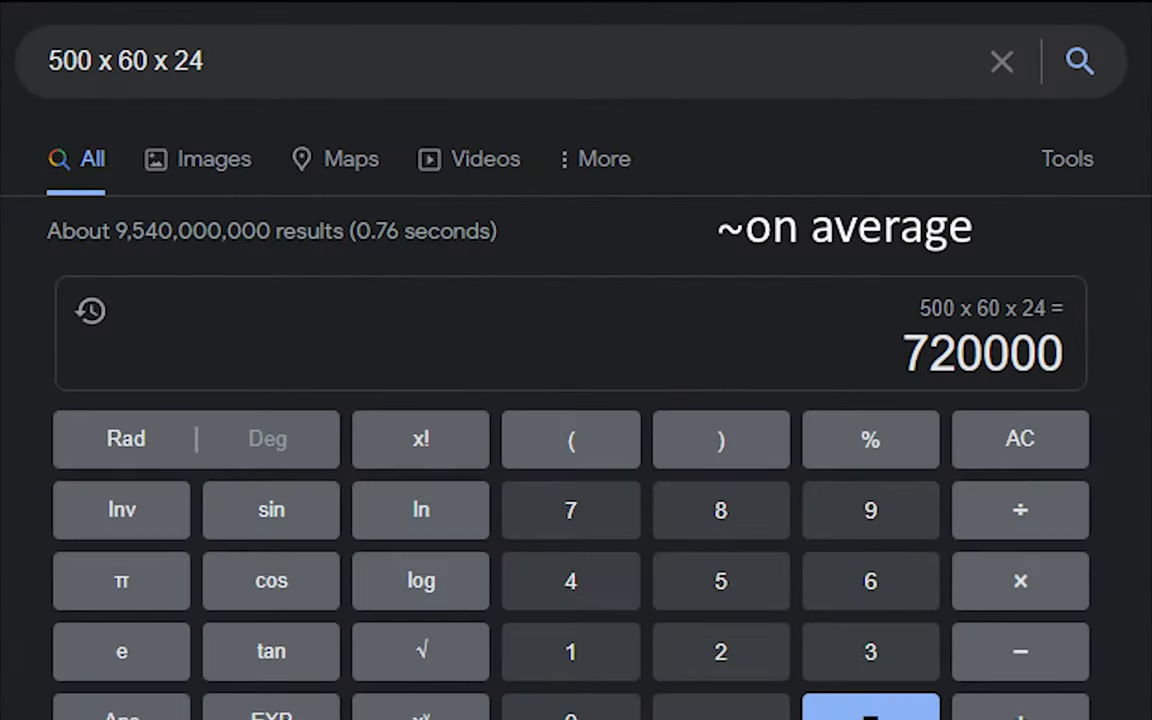